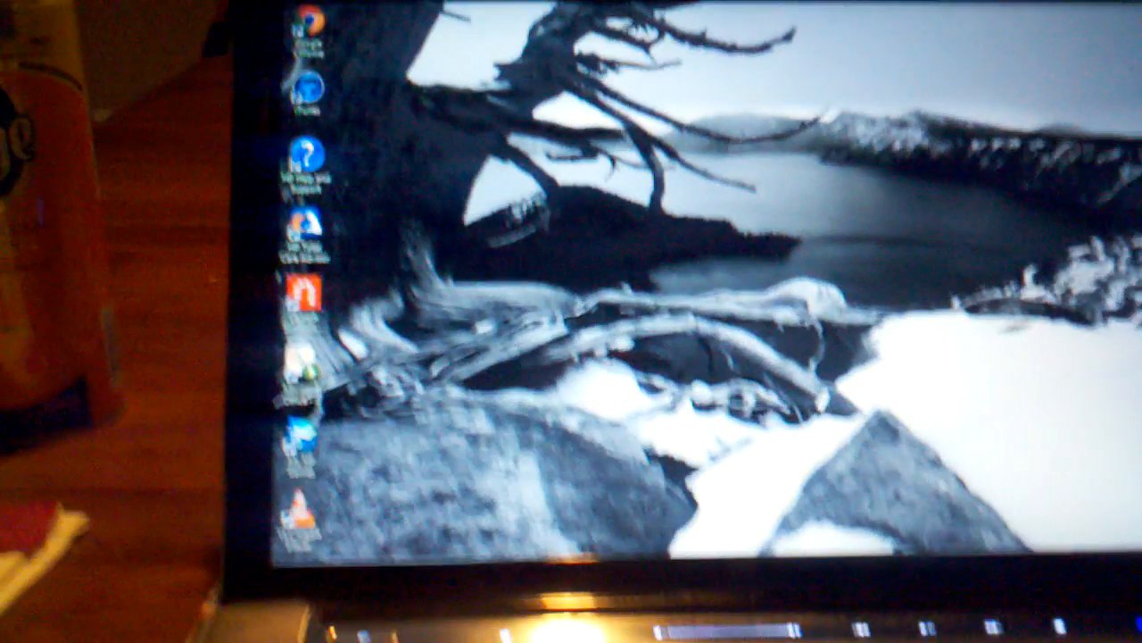
# Step: Launch HP Recovery Manager and continue past its Welcome page
pyautogui.click(307, 519)
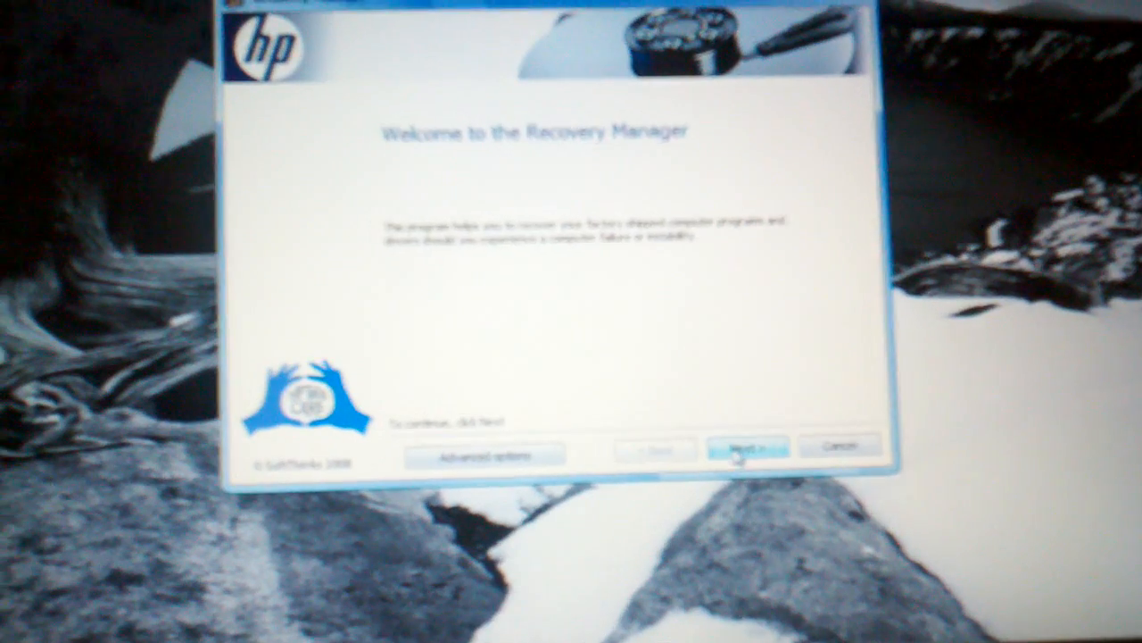
pyautogui.click(748, 450)
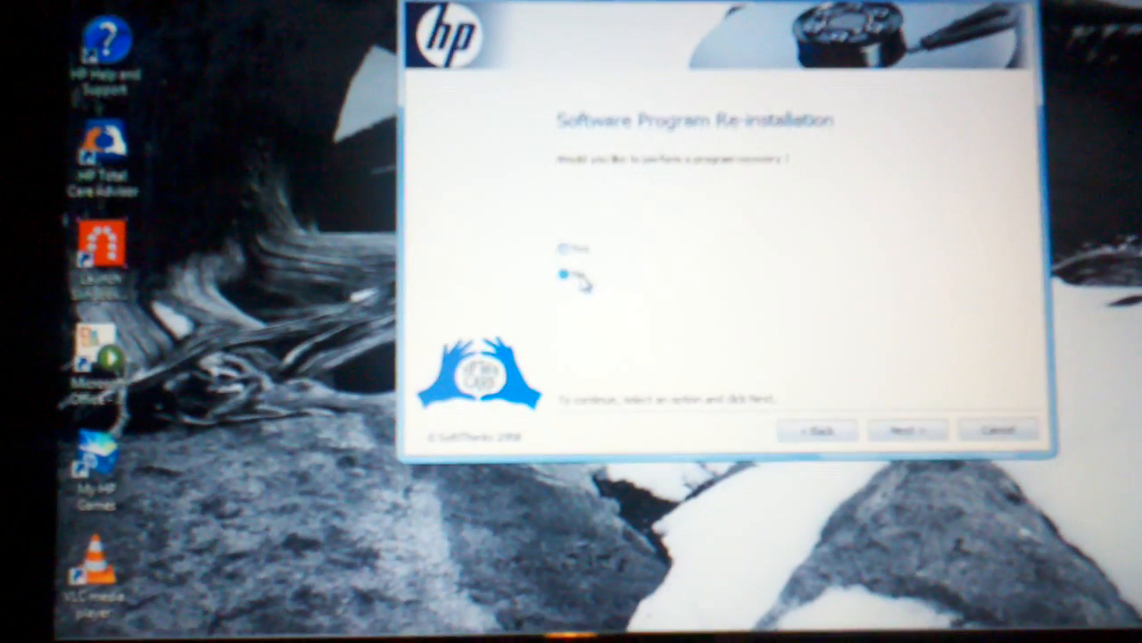
# Step: Decline hardware driver recovery and System Restore to reach the factory-condition recovery page
pyautogui.click(907, 430)
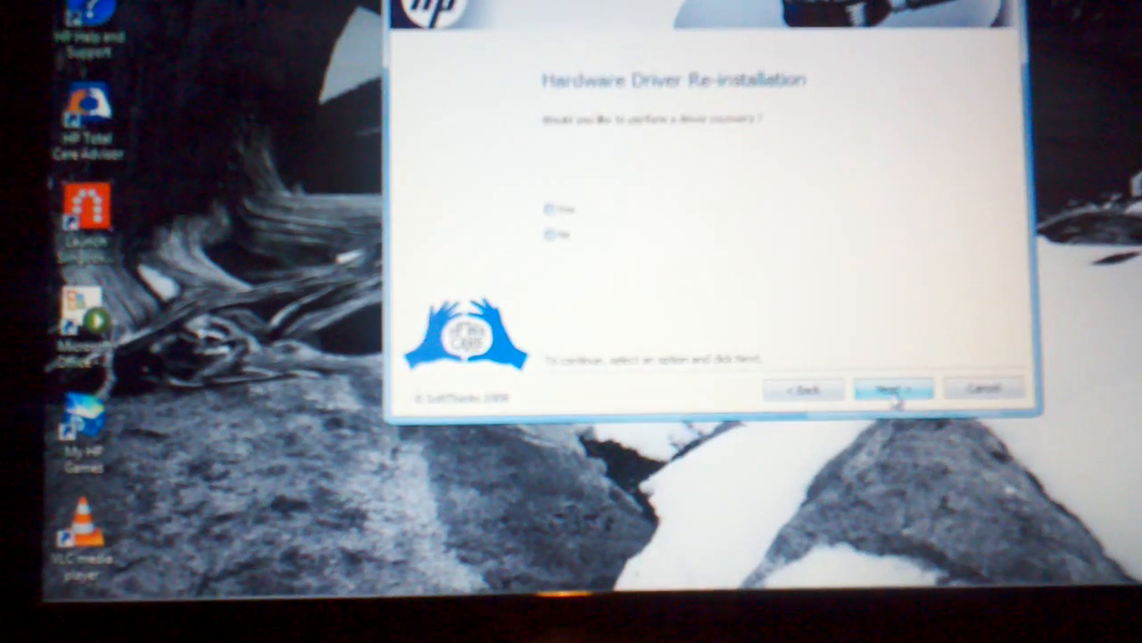
pyautogui.click(546, 229)
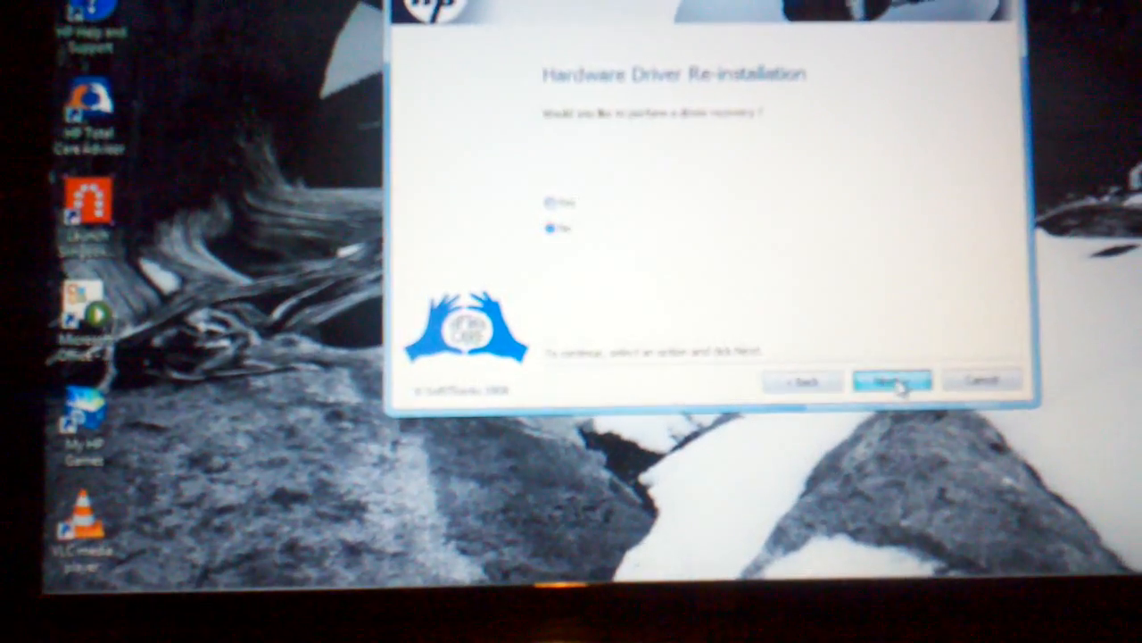
pyautogui.click(892, 378)
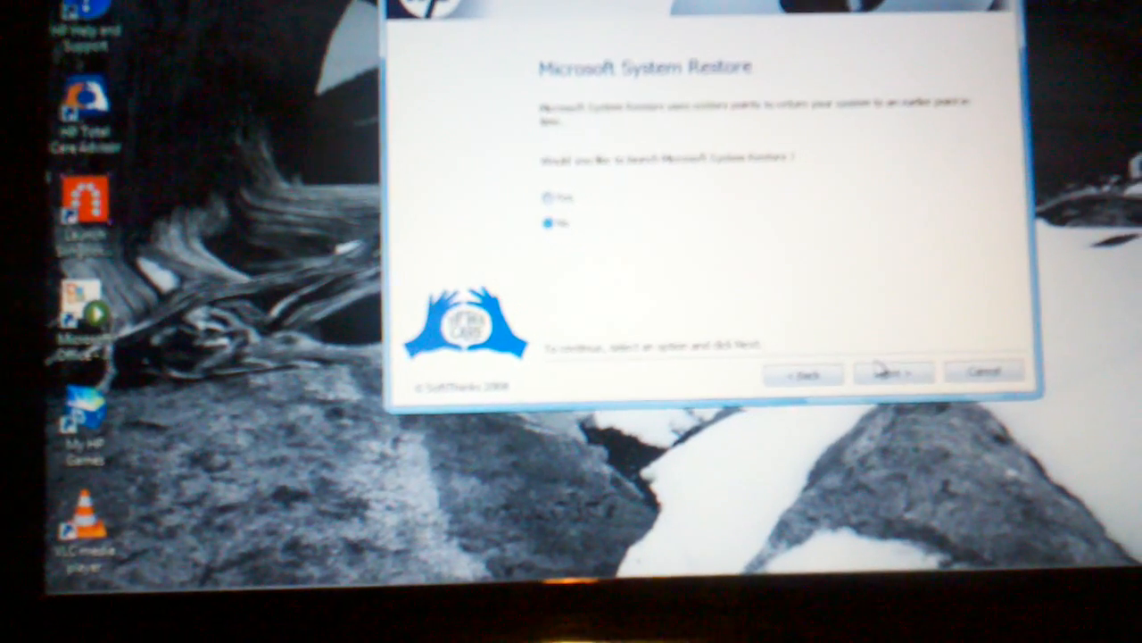
pyautogui.click(892, 373)
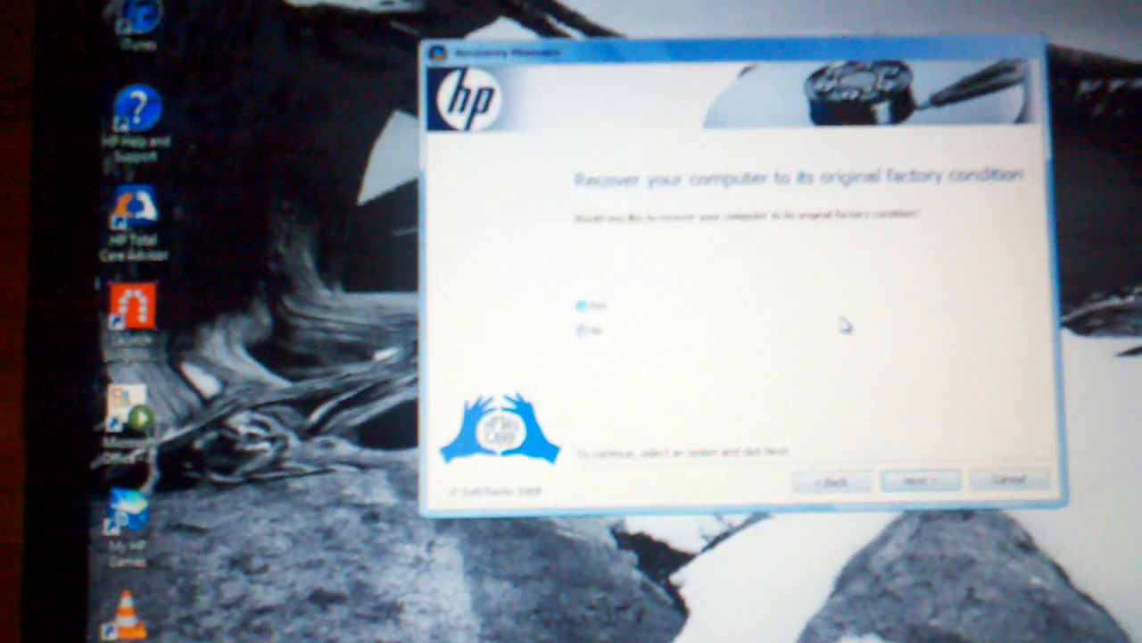